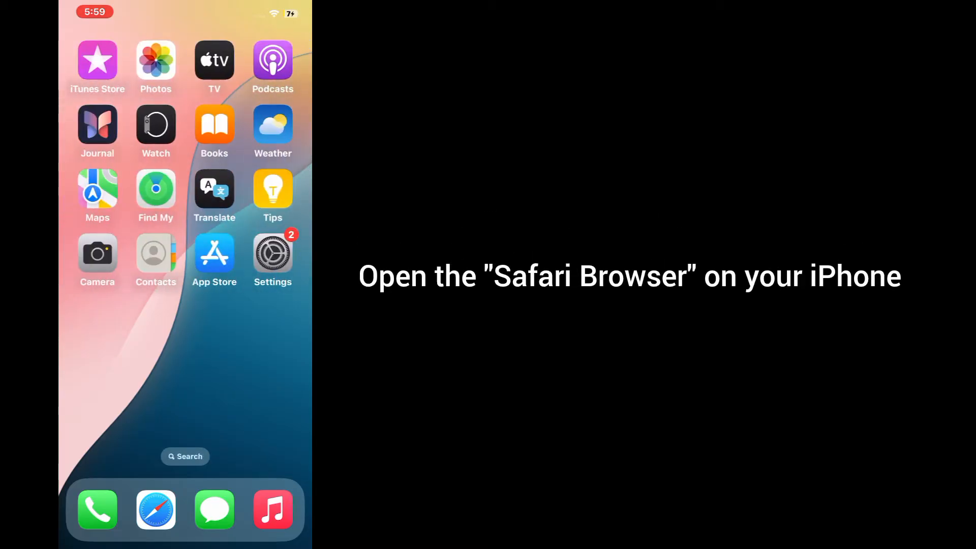
# Step: Search Google in Safari for 'whatsapp contact'
pyautogui.click(155, 509)
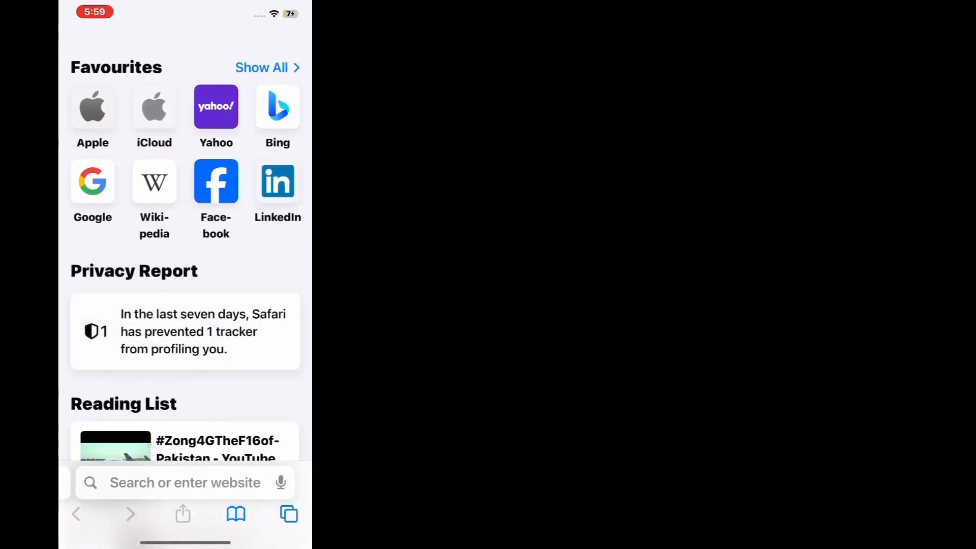
pyautogui.click(184, 482)
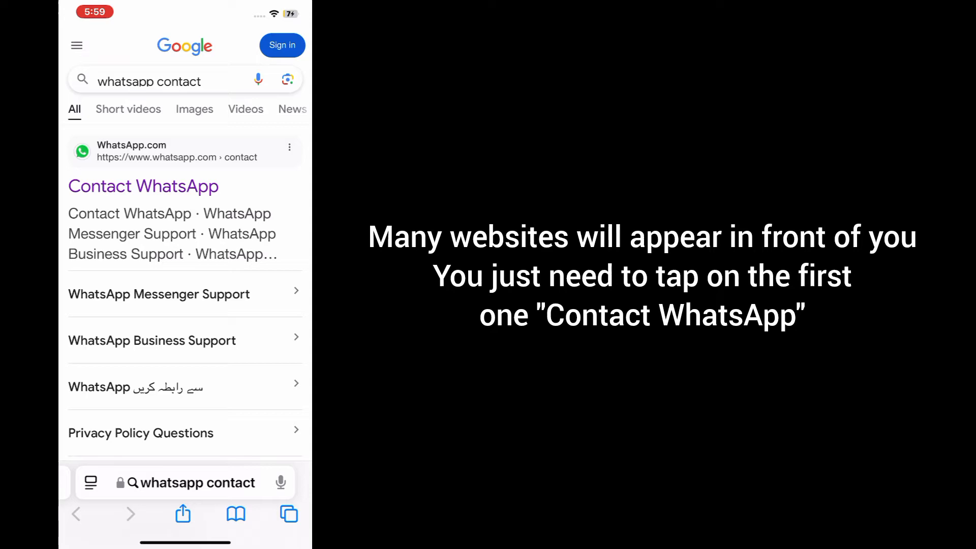
# Step: Reach the WhatsApp Messenger support form from the Contact WhatsApp result
pyautogui.click(143, 185)
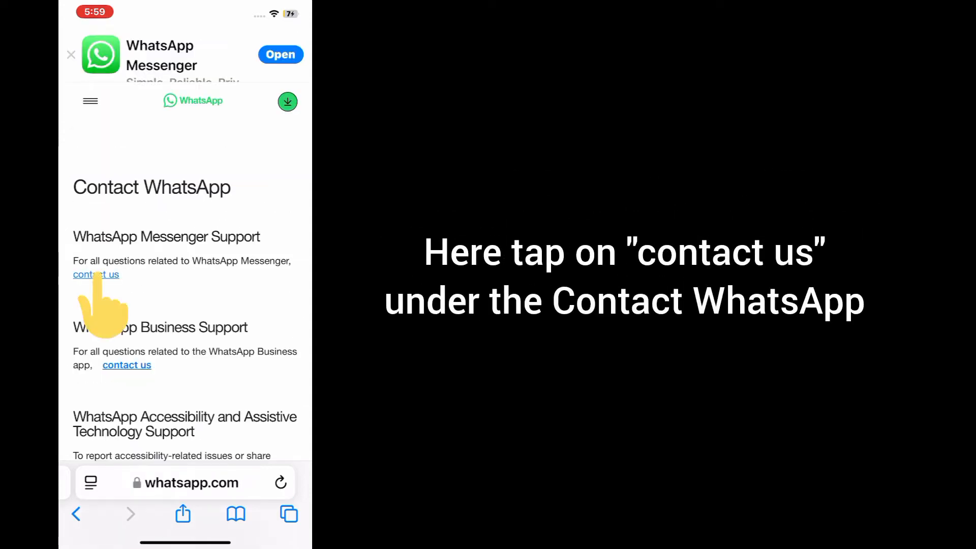
pyautogui.click(95, 274)
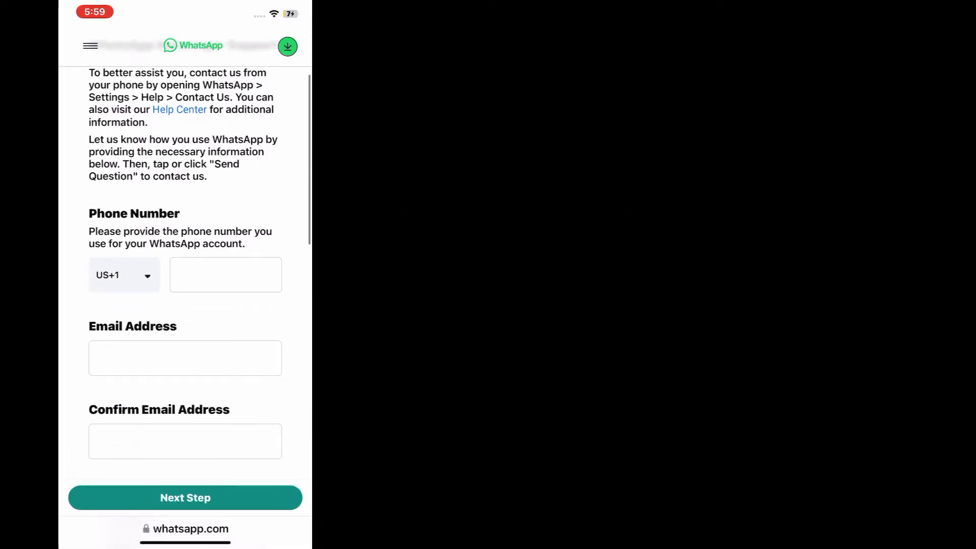
# Step: Set the phone country code to Pakistan (+92) instead of US +1
pyautogui.click(123, 275)
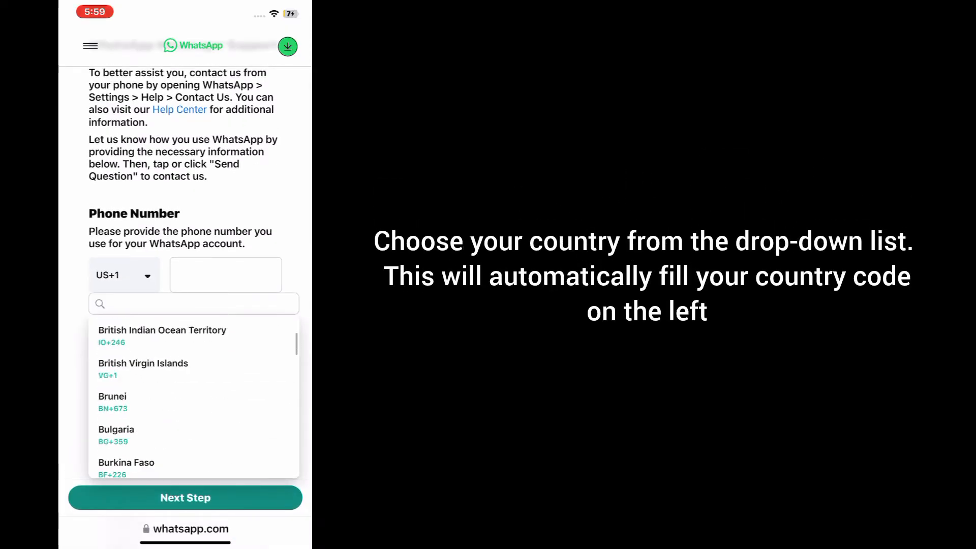
pyautogui.scroll(-3)
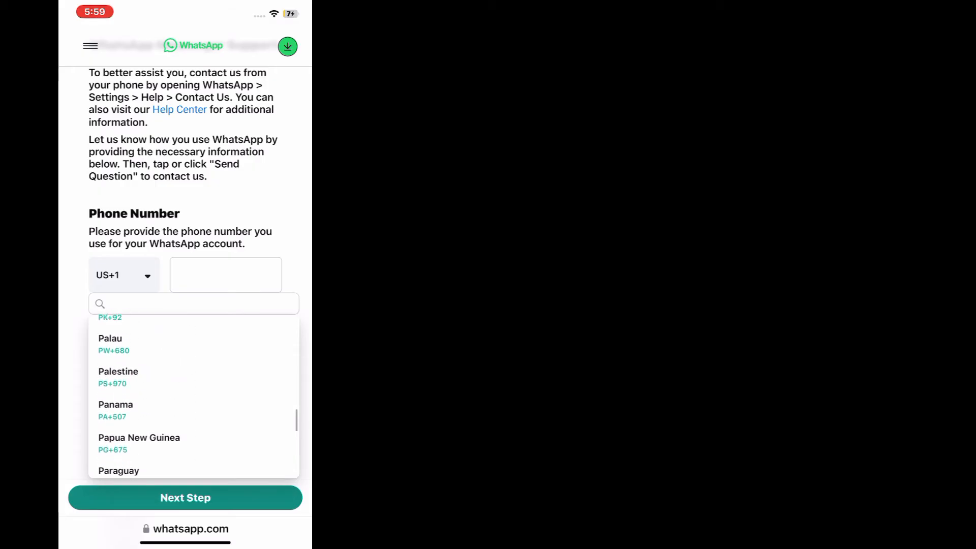
pyautogui.scroll(3)
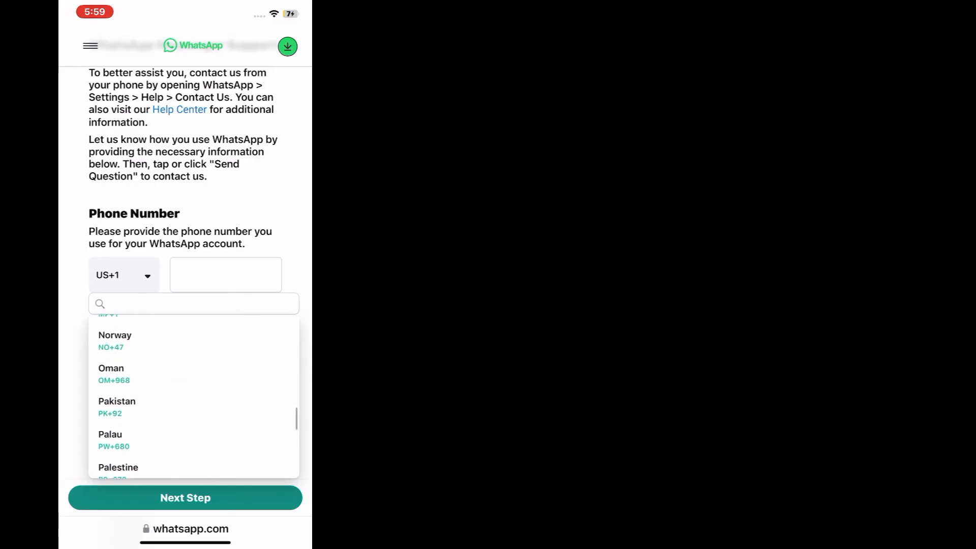
pyautogui.click(117, 401)
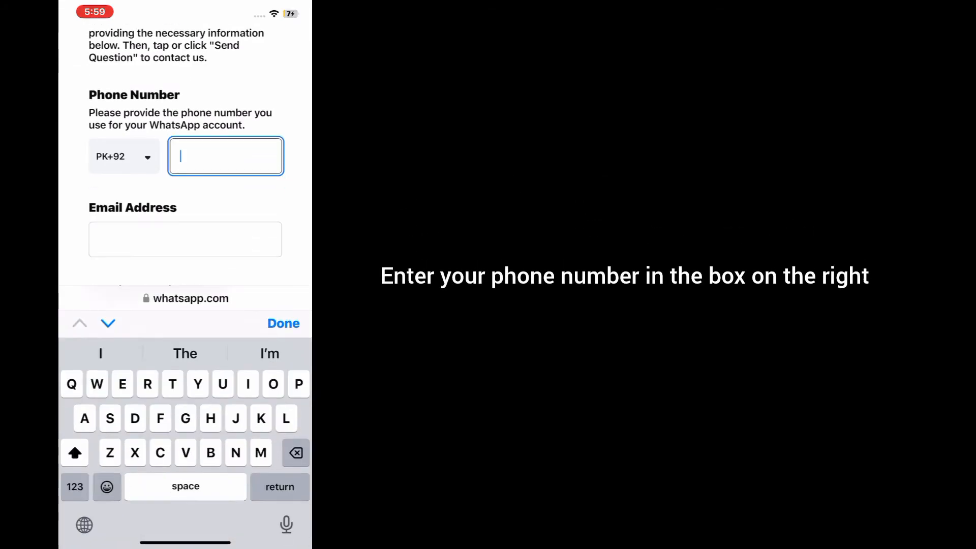
pyautogui.click(74, 486)
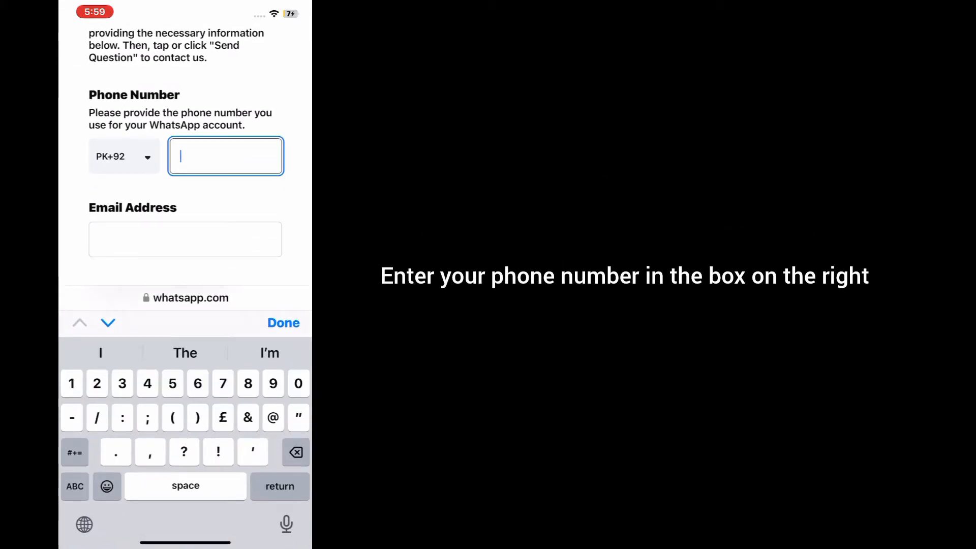
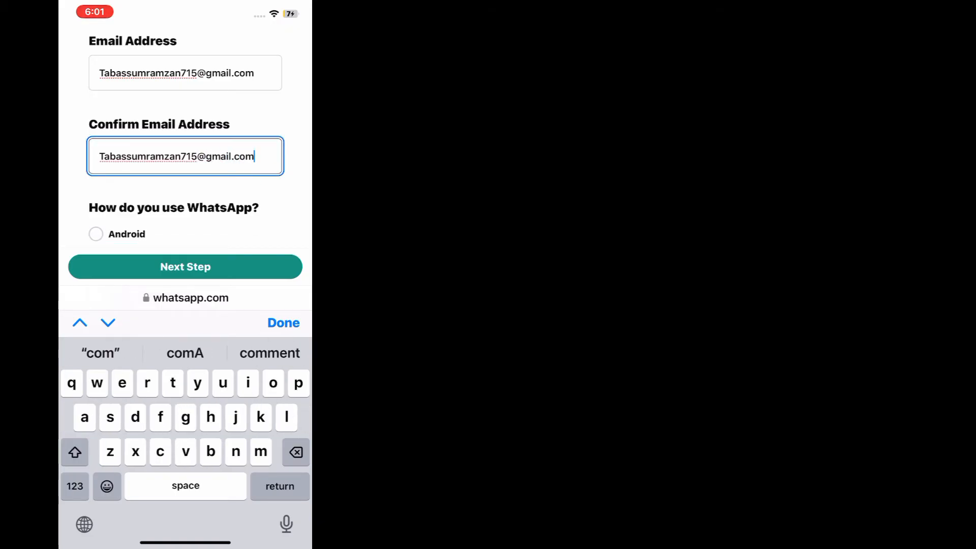
pyautogui.click(96, 172)
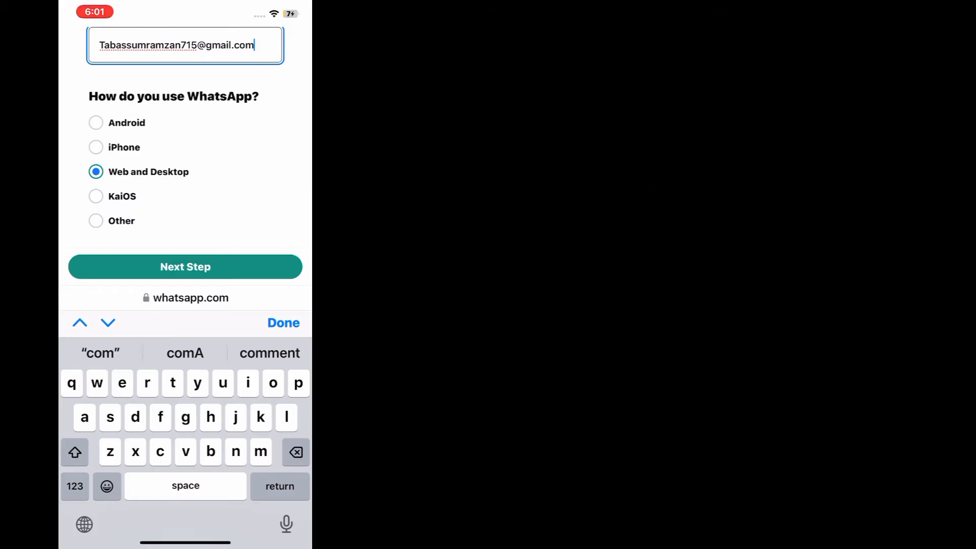
# Step: Switch usage to iPhone, write the message about unavailable WhatsApp calls and continue to the next step
pyautogui.click(96, 146)
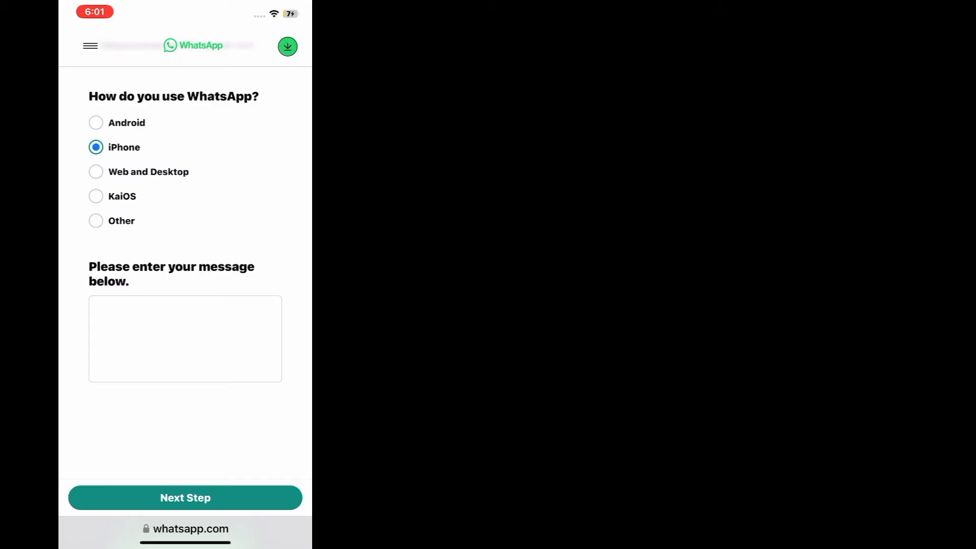
pyautogui.click(185, 339)
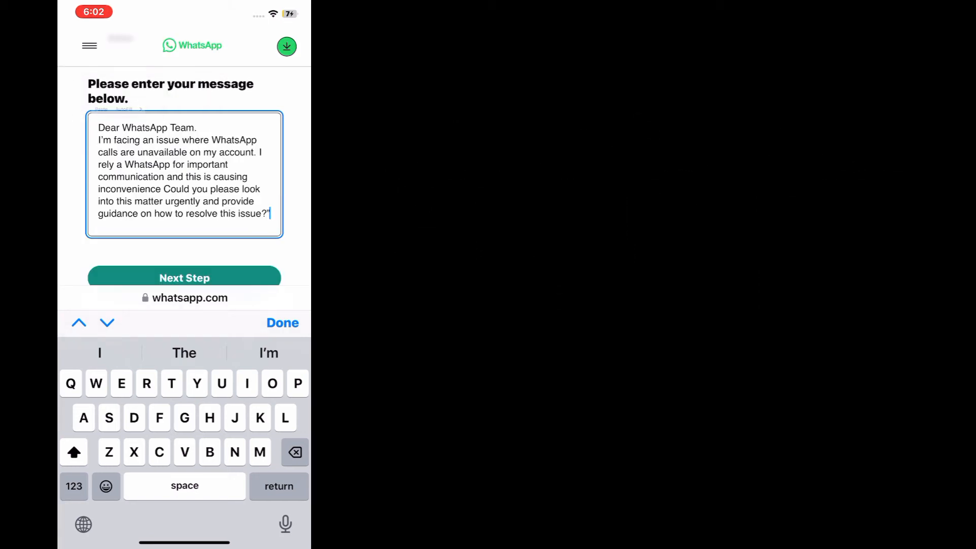
pyautogui.scroll(-3)
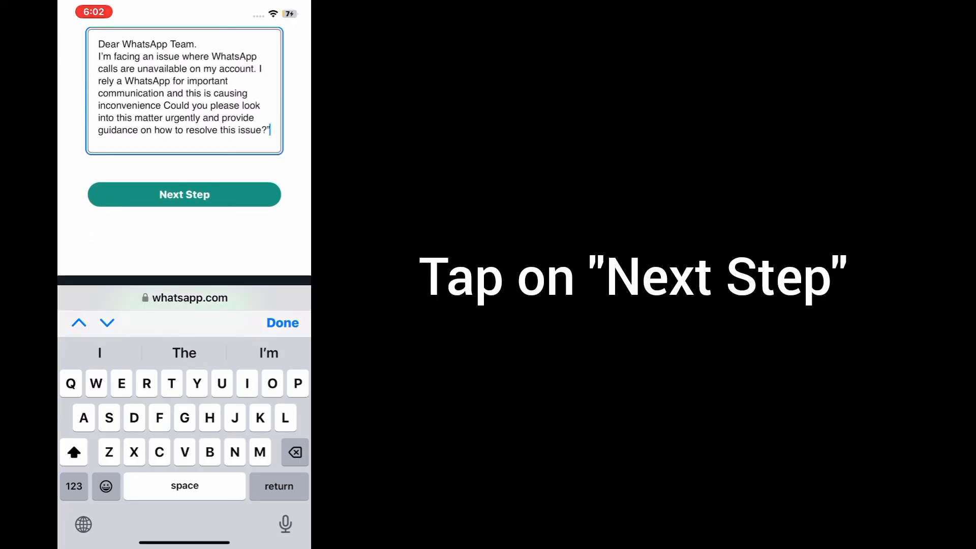
pyautogui.click(184, 194)
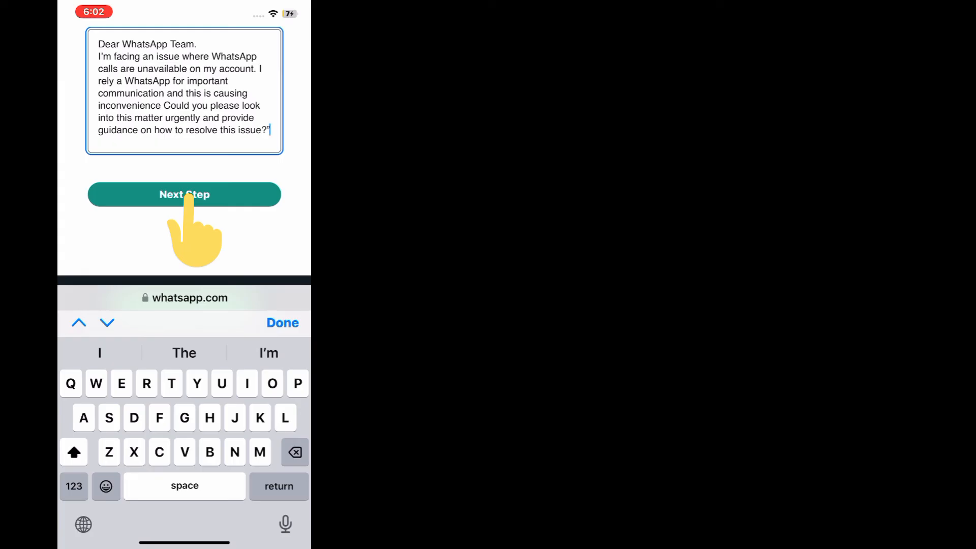
pyautogui.click(184, 194)
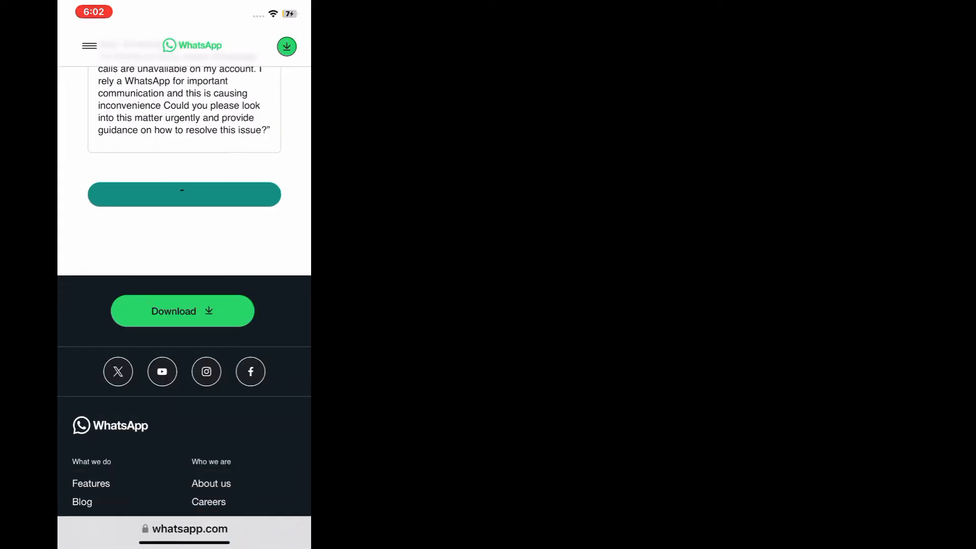
# Step: Skip the suggested articles and send the question, reaching the 'Your question has been sent' confirmation
pyautogui.click(184, 193)
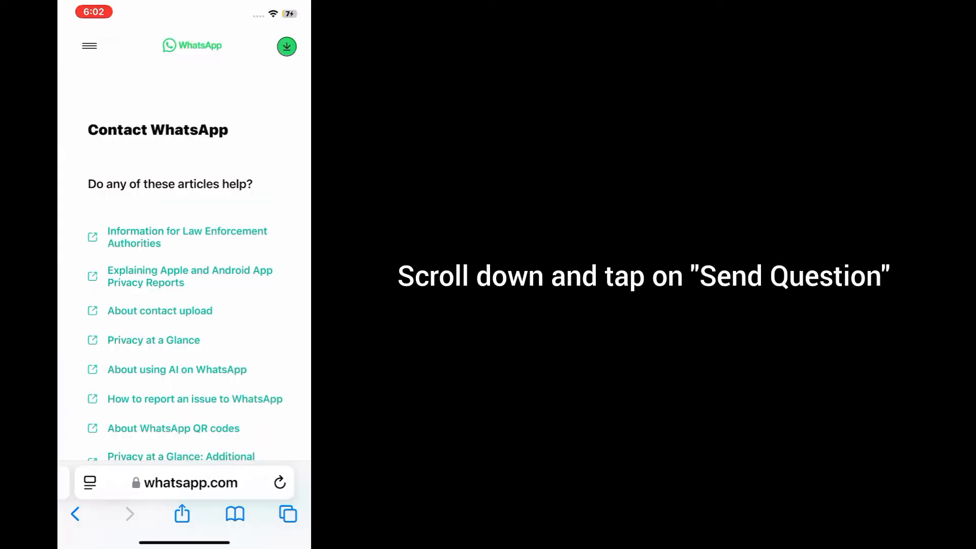
pyautogui.scroll(-3)
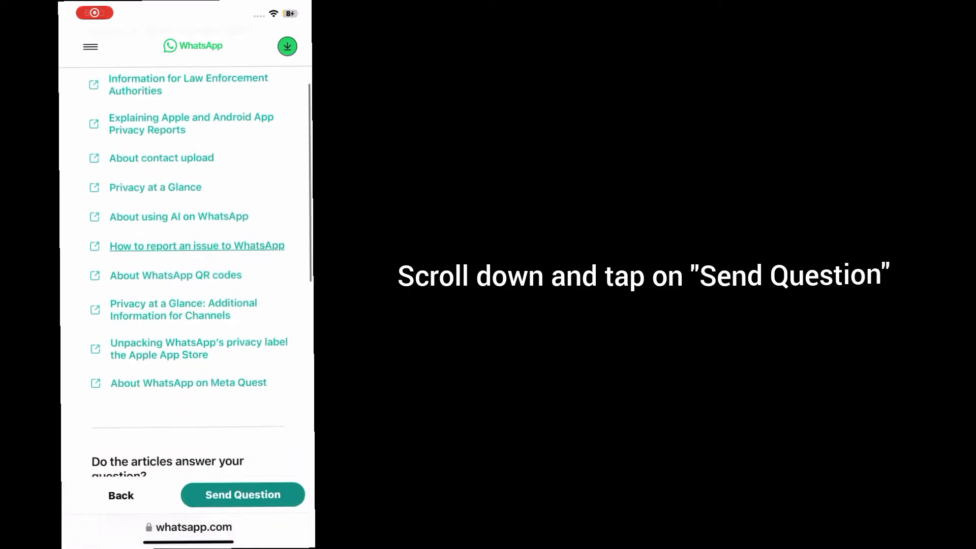
pyautogui.scroll(-3)
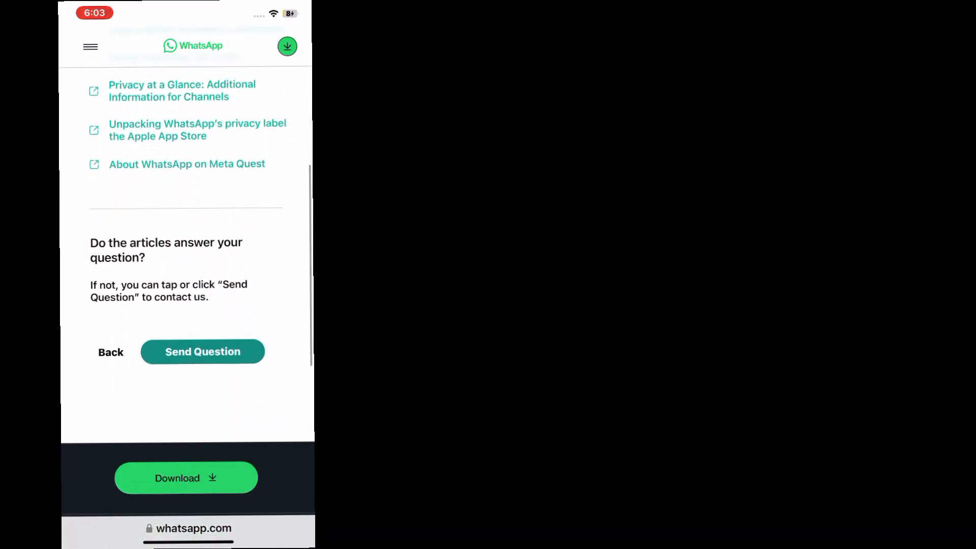
pyautogui.click(202, 352)
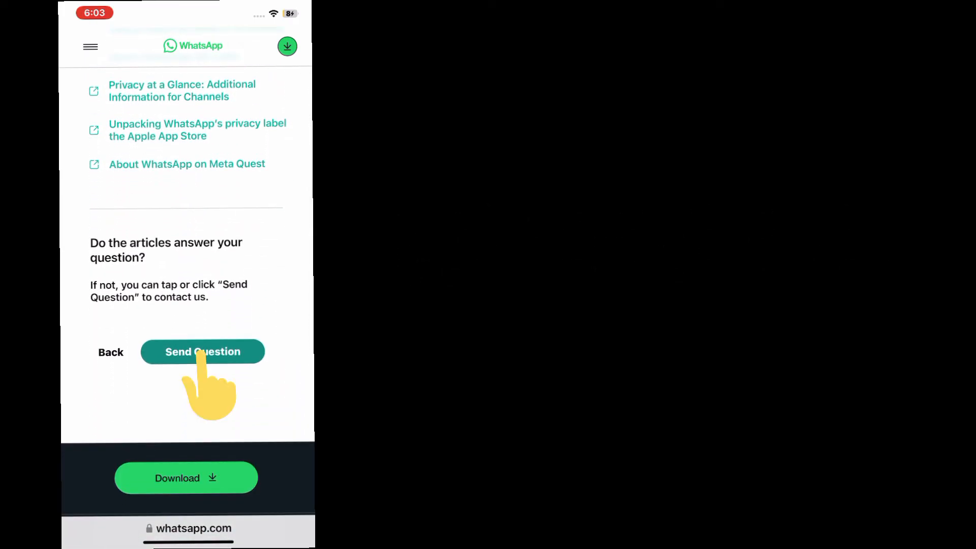
pyautogui.click(202, 352)
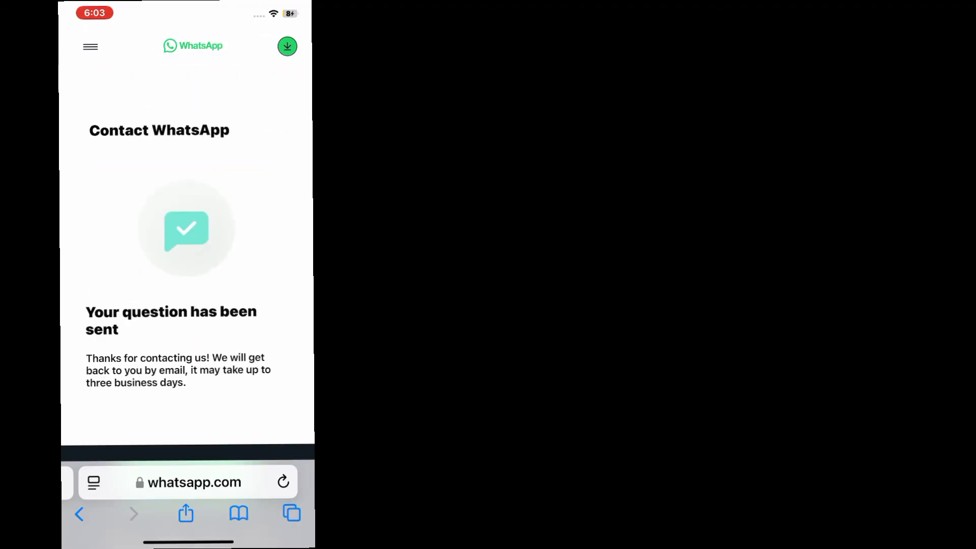